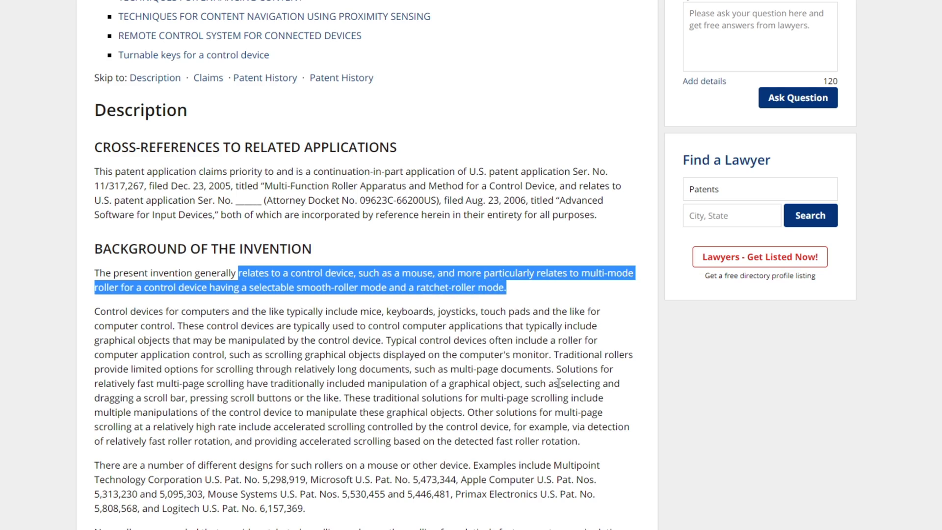
Scroll the Logitech patent down to its Patent History and Classifications sections.
scroll(down, 3)
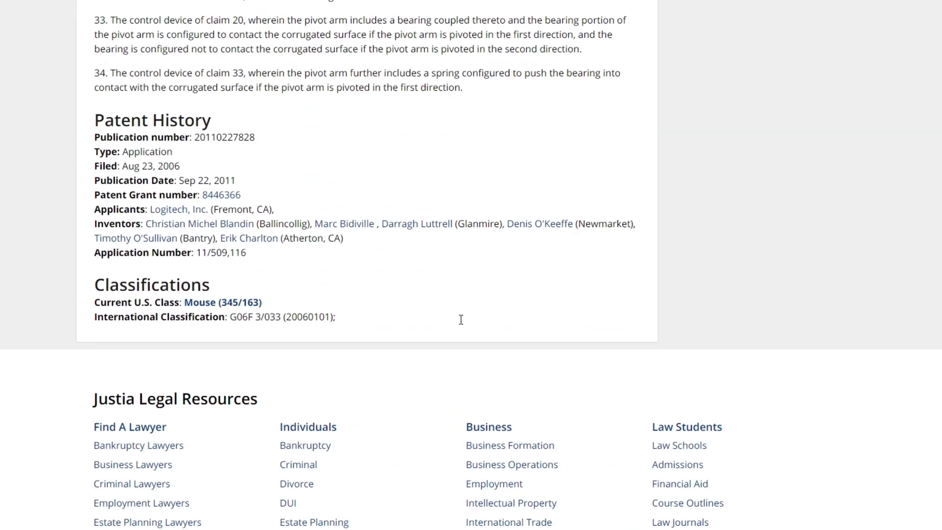
mouse_move(229, 214)
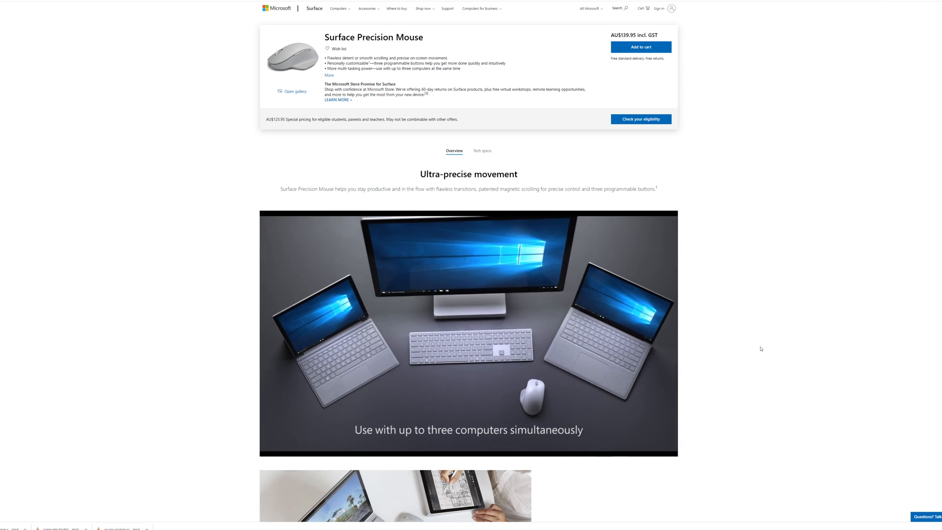
Start the Surface Precision Mouse overview video on the Microsoft Store page.
click(467, 344)
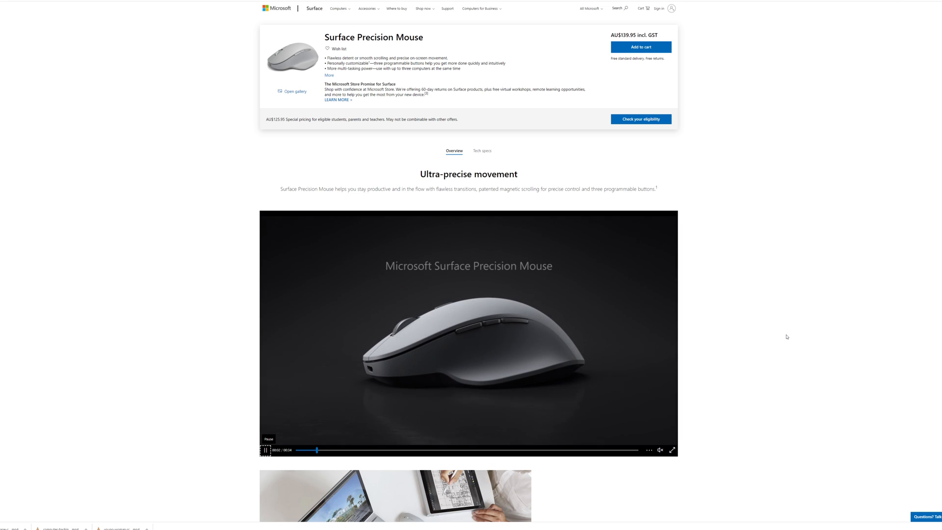